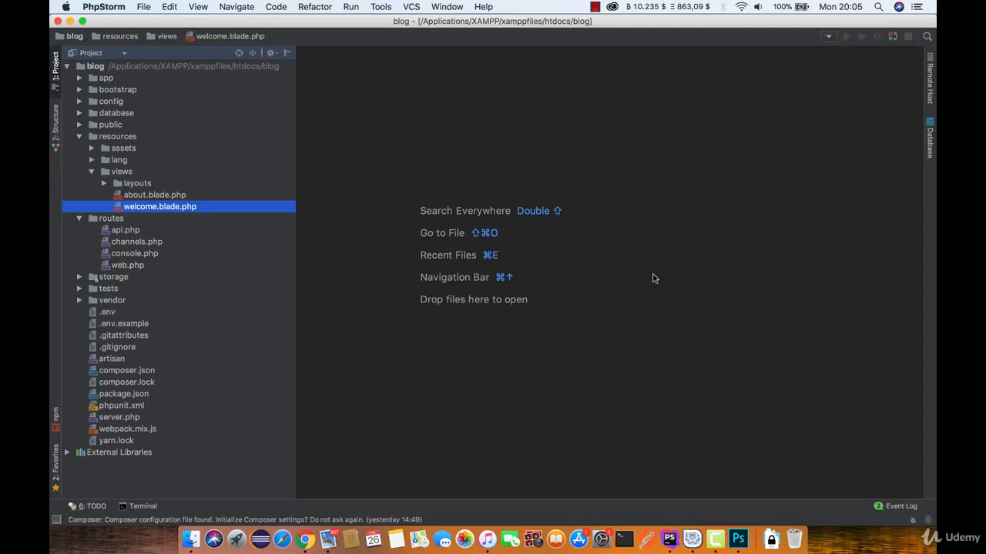
mouse_move(715, 220)
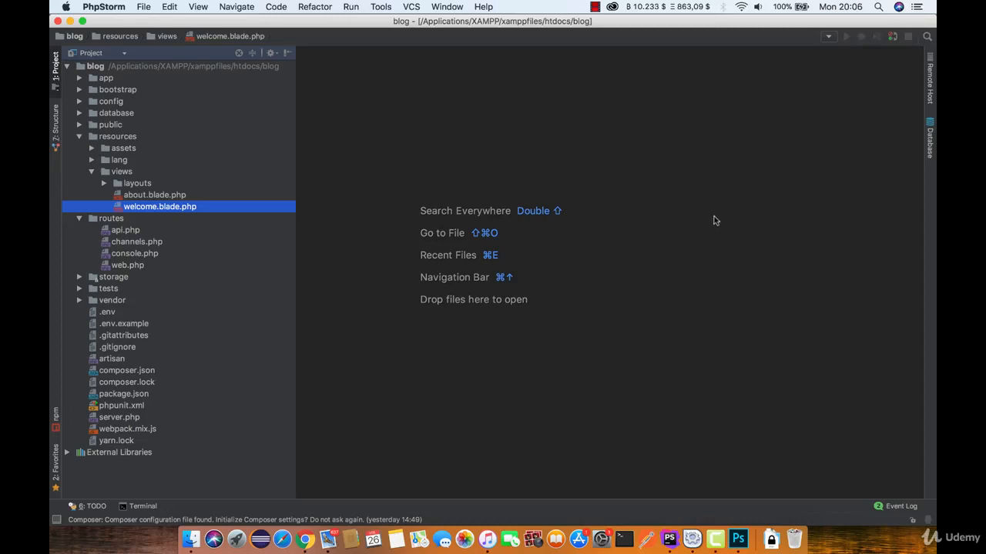
mouse_move(730, 229)
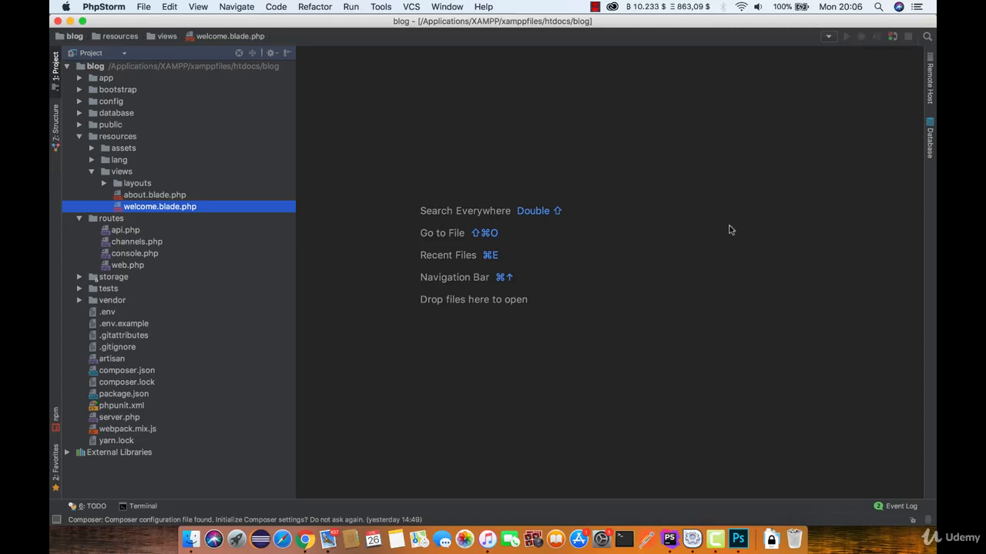
mouse_move(704, 234)
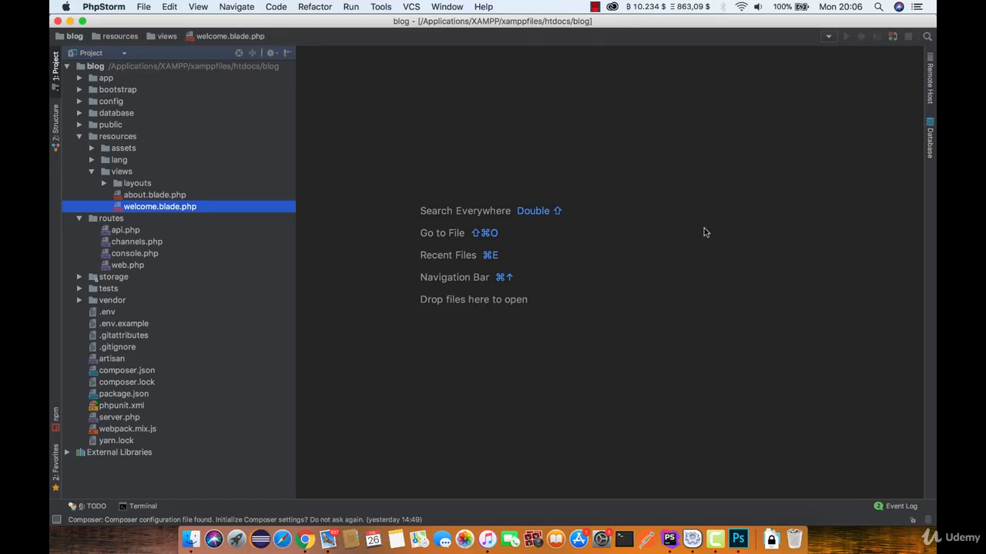
mouse_move(400, 204)
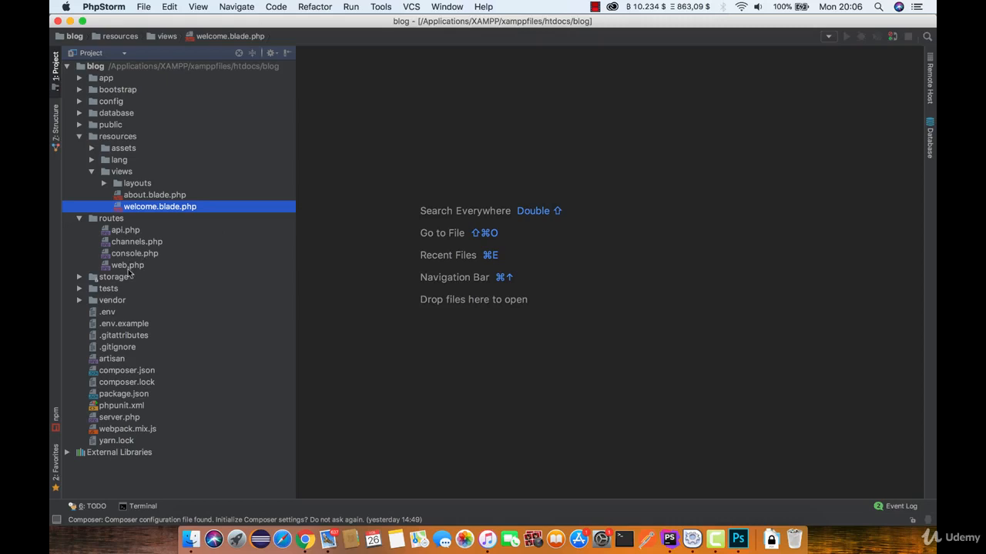
Rewrite the home route in web.php as Route::get('/', 'PublicController@index')
double_click(126, 265)
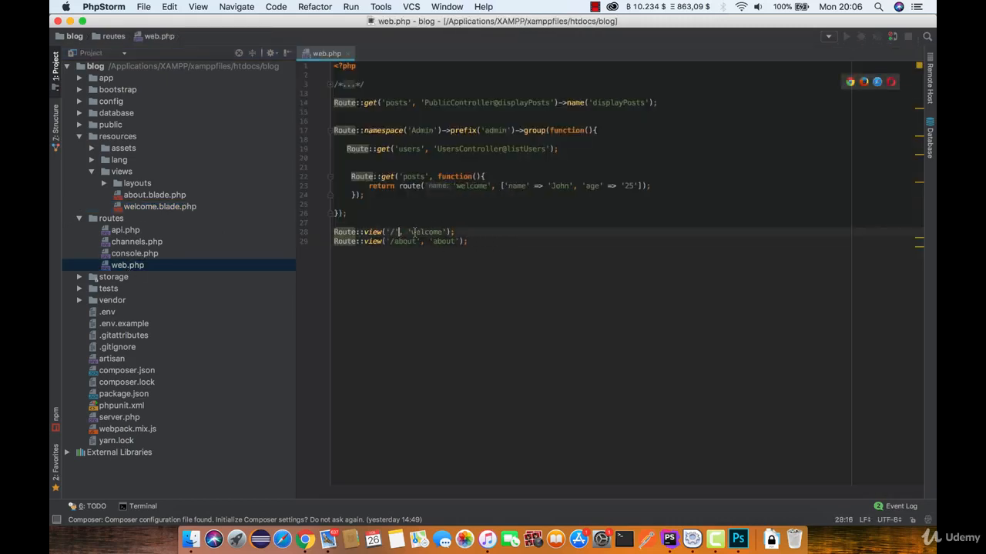
double_click(428, 231)
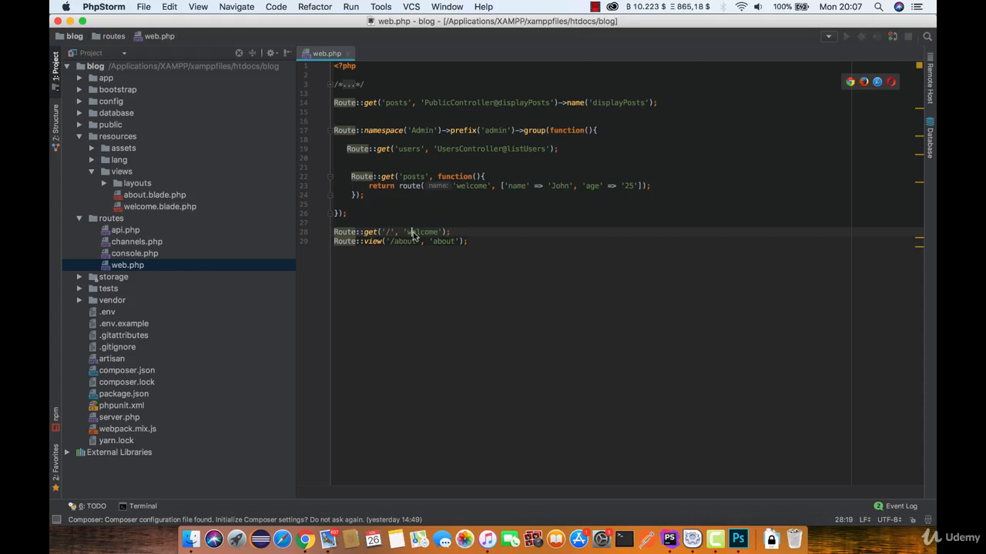
text(PublicController@)
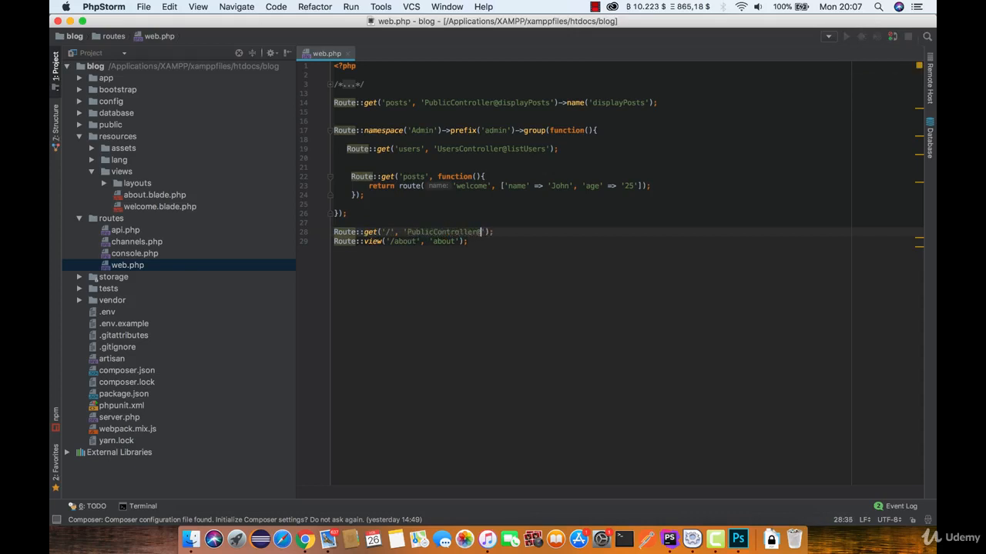
text(index)
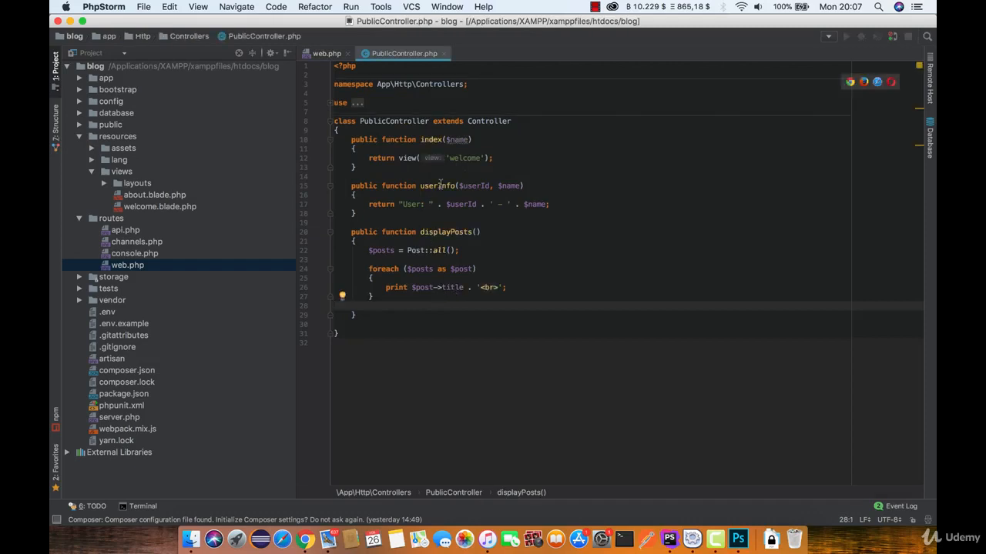
Drop the $name parameter from index() and delete the userInfo and displayPosts methods
click(462, 139)
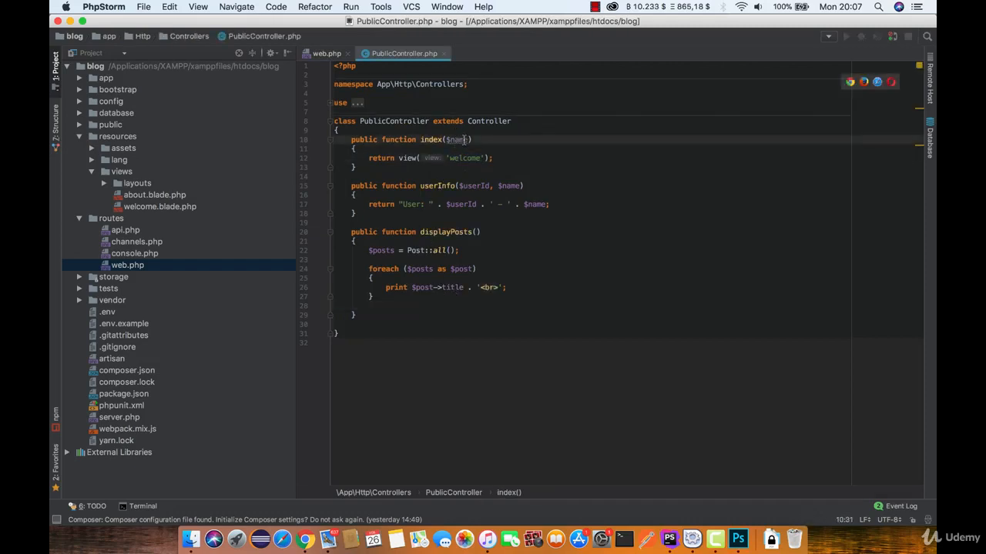
click(450, 138)
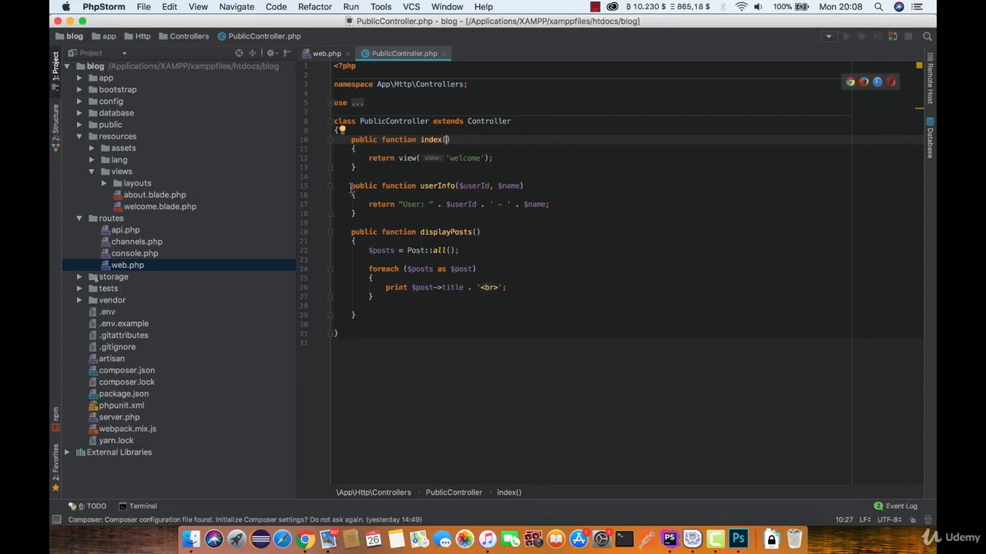
drag(352, 185, 419, 322)
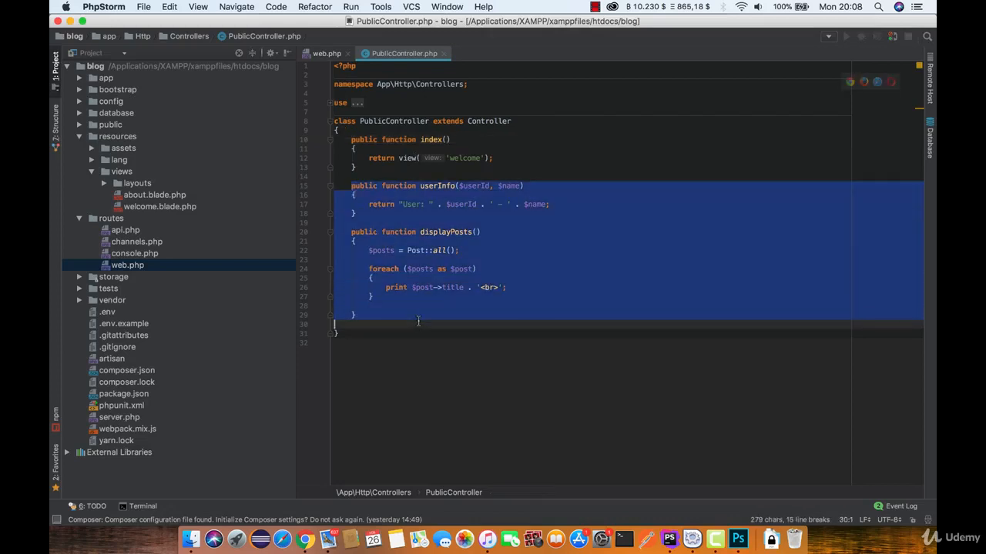
key(Delete)
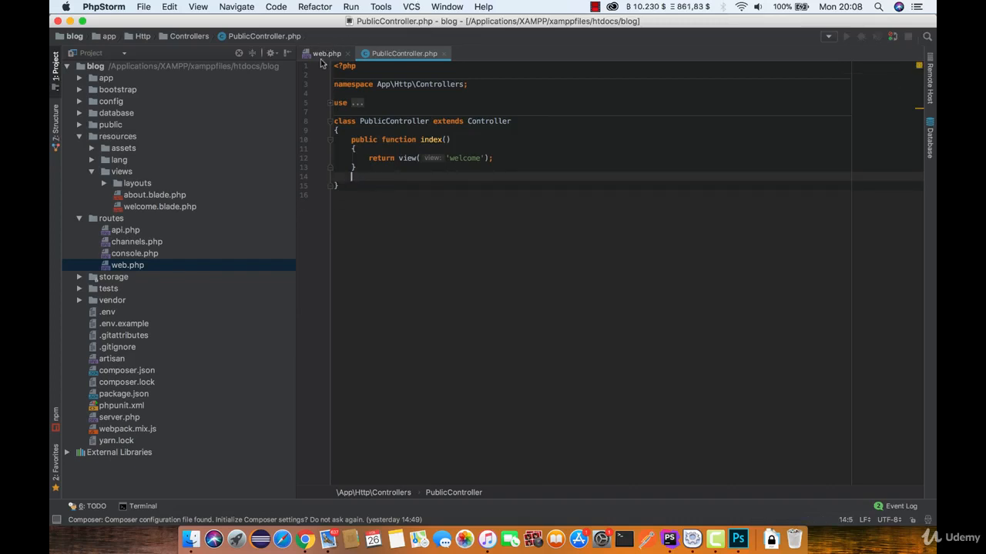
Trim web.php to the home and about routes, then return to PublicController
click(327, 53)
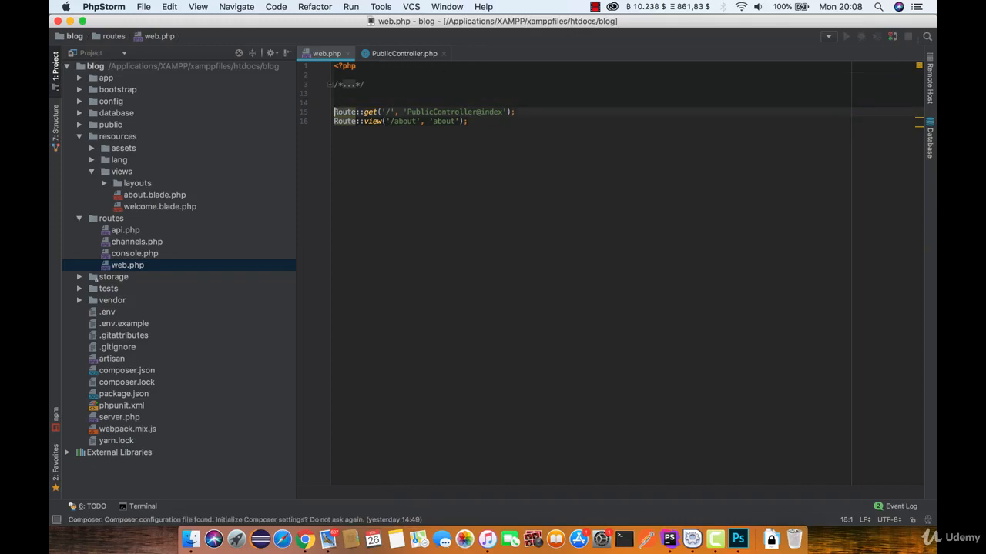
click(403, 52)
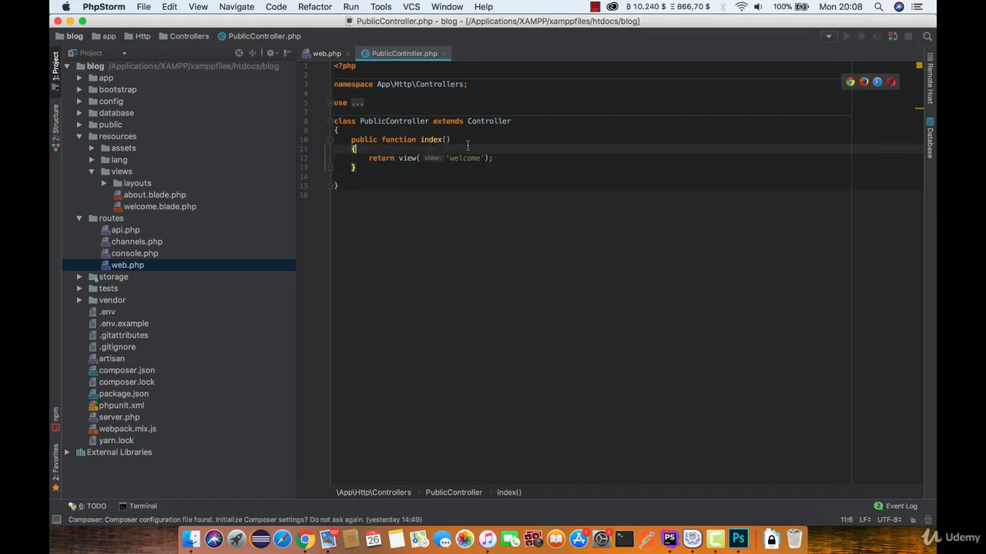
Set $title = "Blog Title" in index() and return view('welcome', compact('title'))
key(enter)
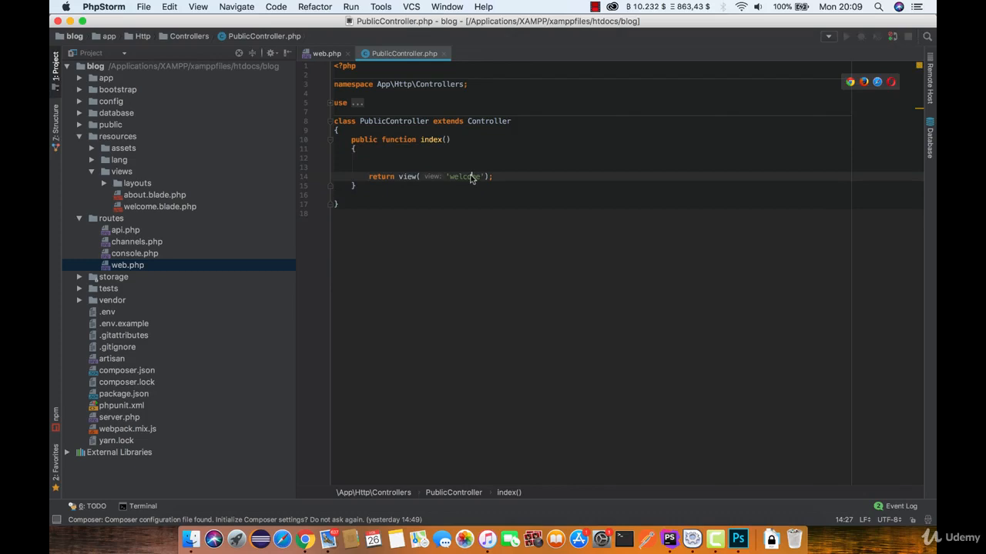
click(459, 159)
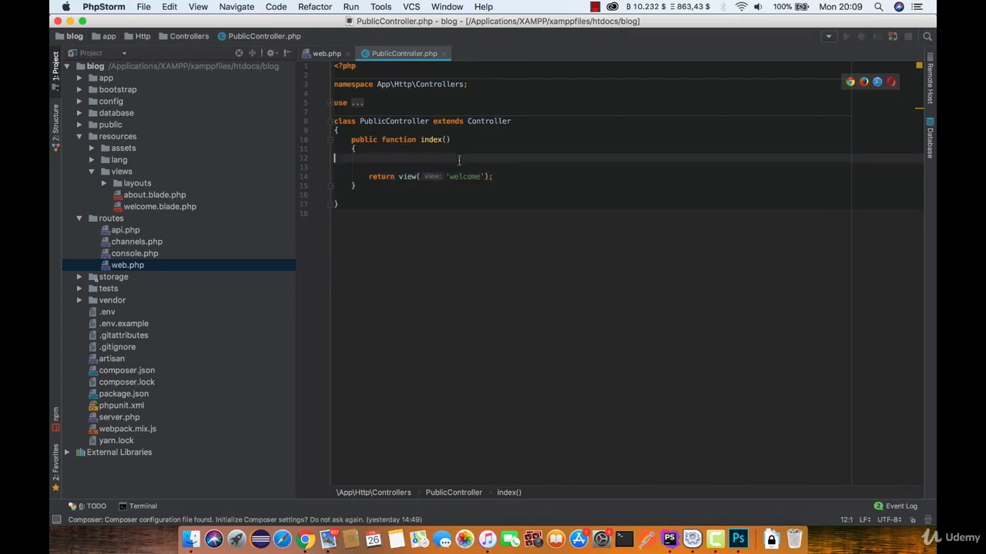
text($title = "B)
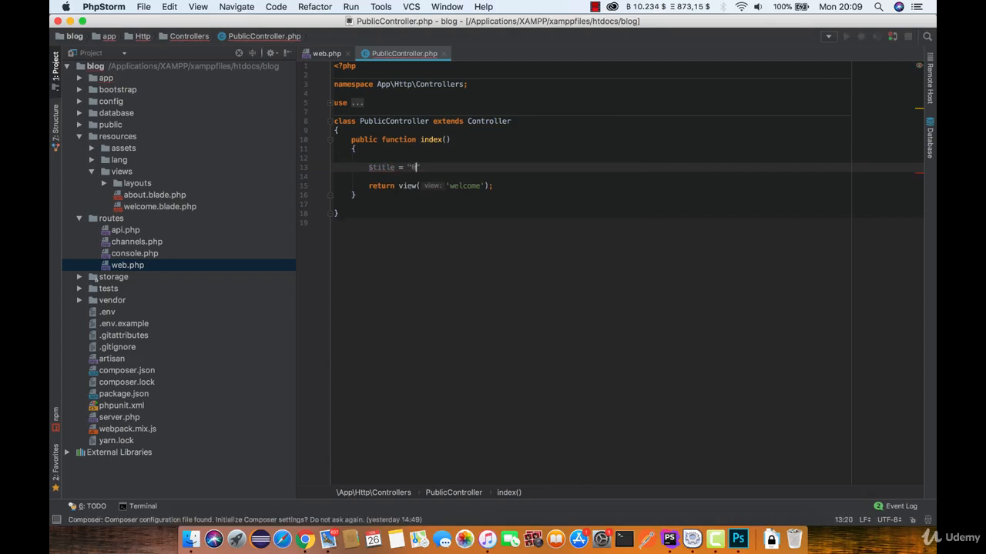
text(Blog Title)
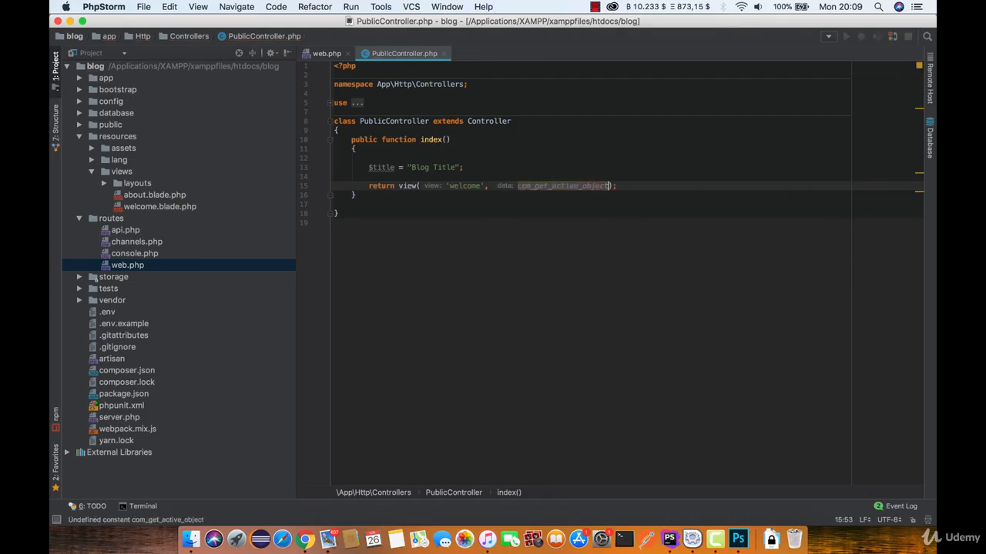
text(con)
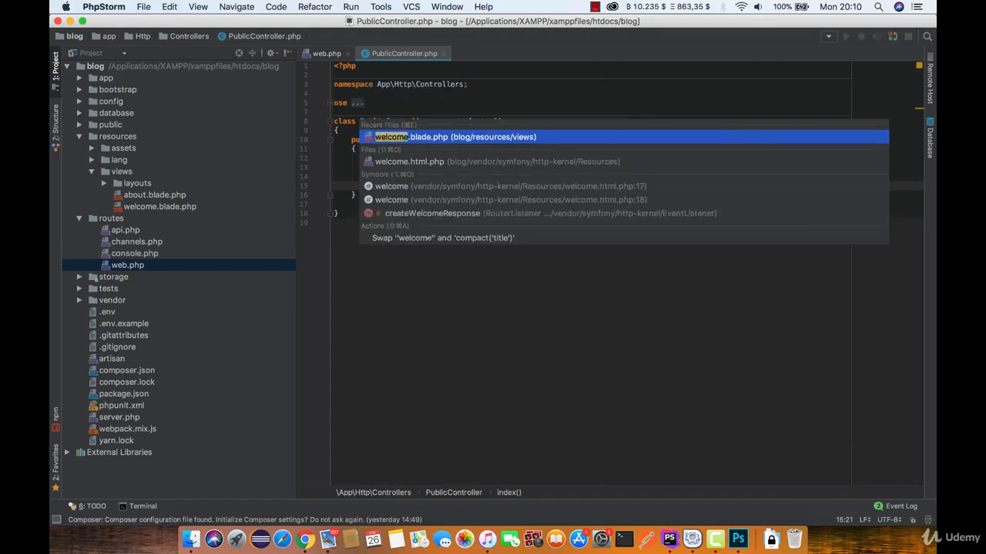
Replace the Blog text in welcome.blade.php's title div with {{ $title }}
click(428, 136)
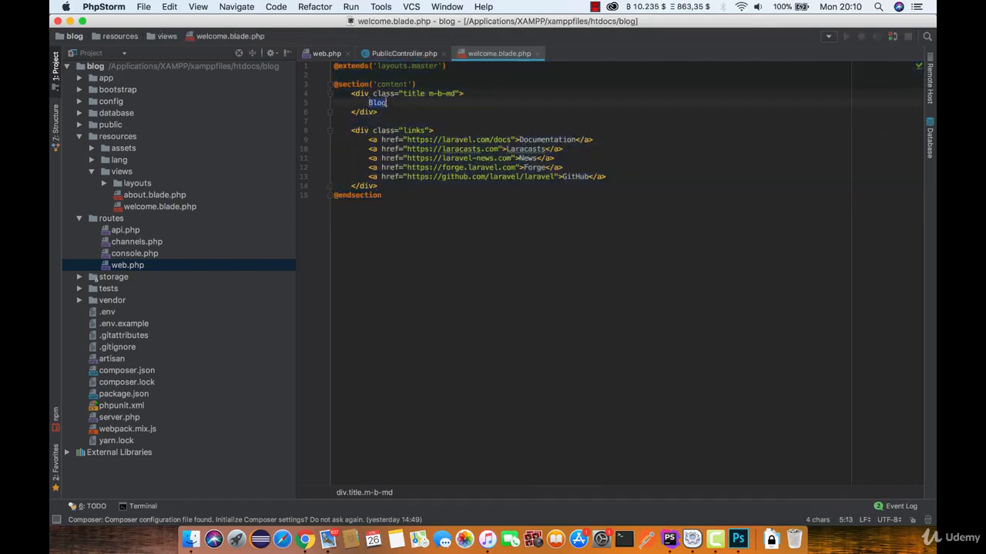
key(backspace)
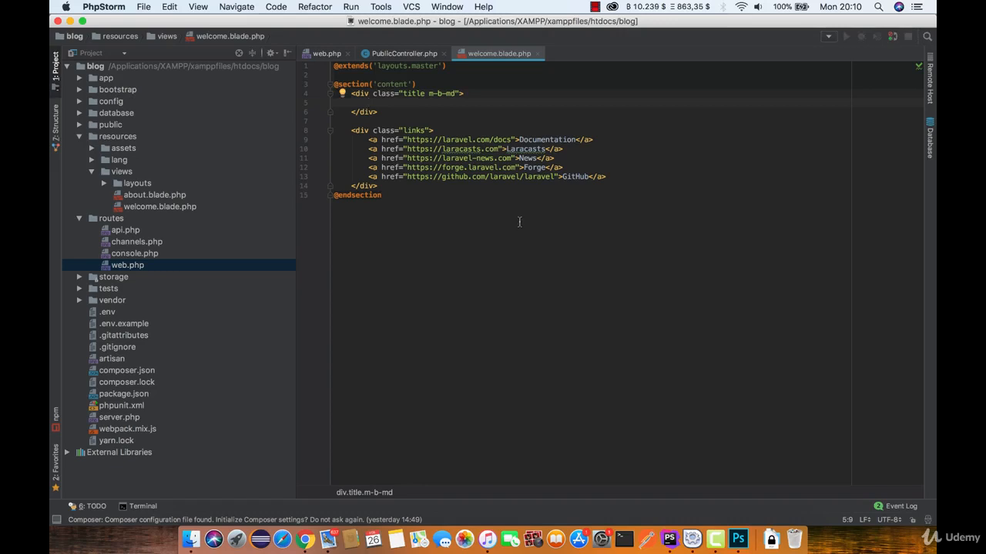
click(404, 52)
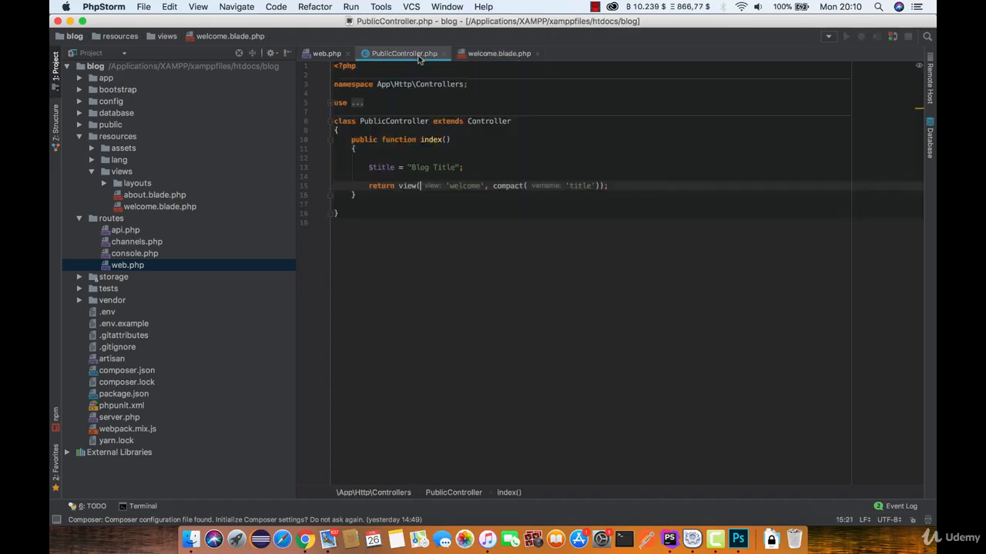
click(499, 52)
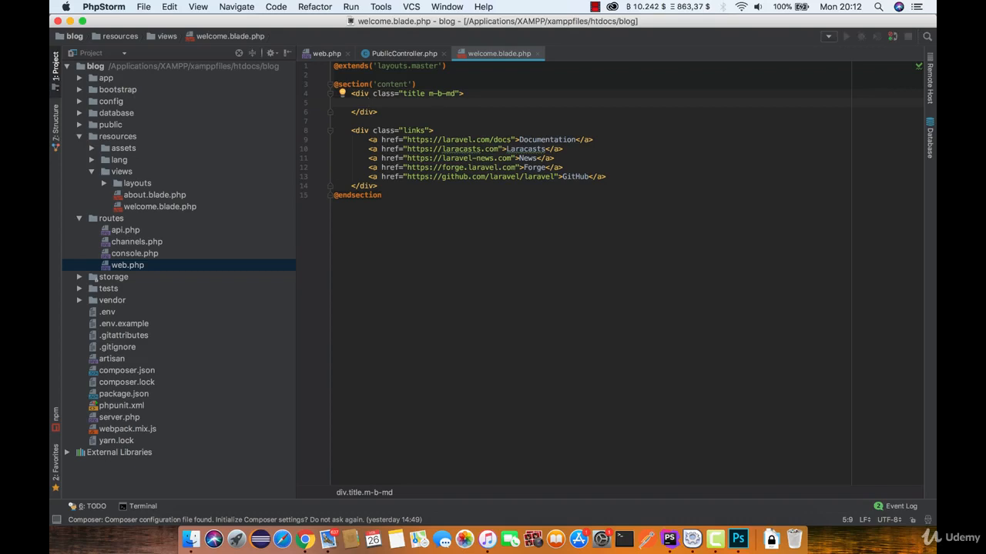
text({{ $title }})
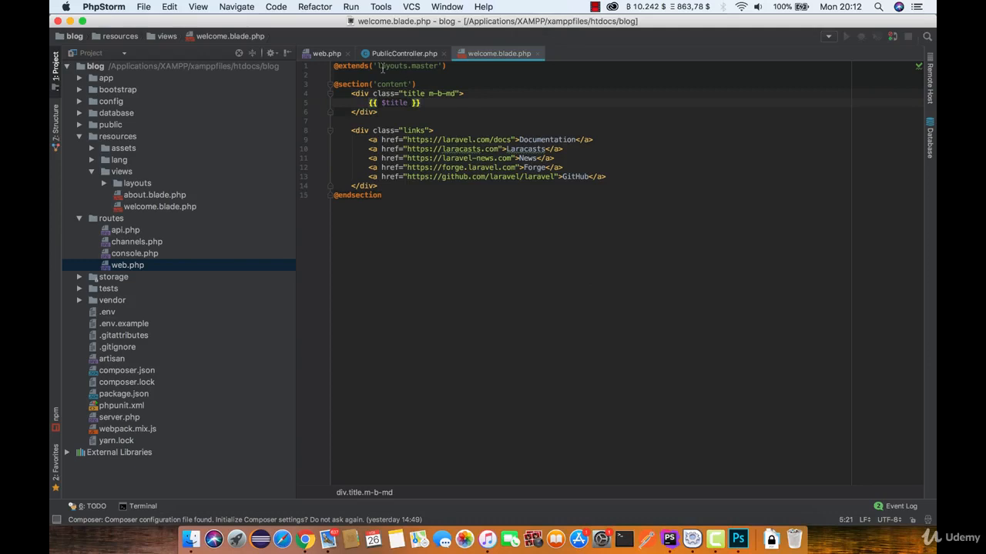
Wrap the controller's title value as "<h1>Blog Title</h1>"
click(404, 52)
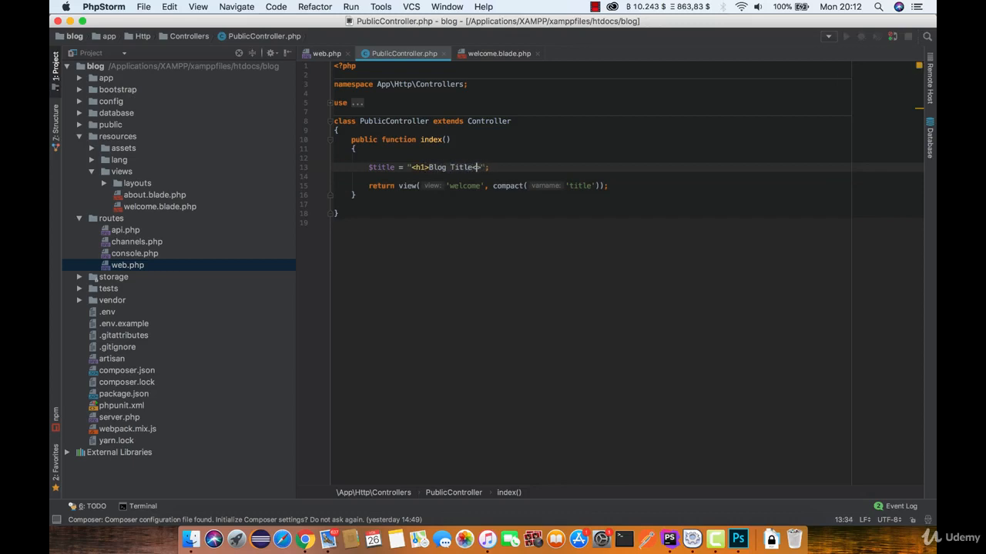
text(</h1>)
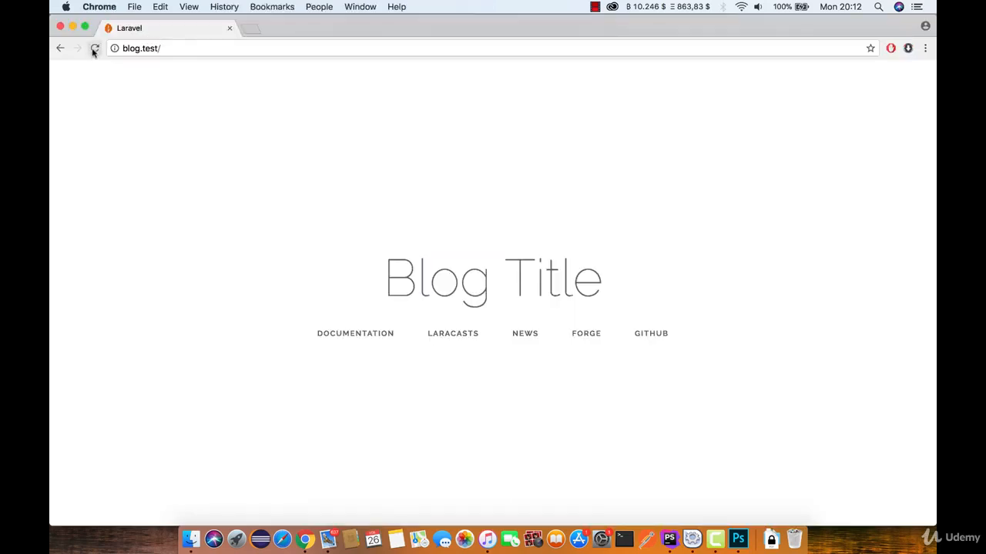
Reload blog.test in Chrome and highlight the literal h1 tags around Blog Title
click(96, 48)
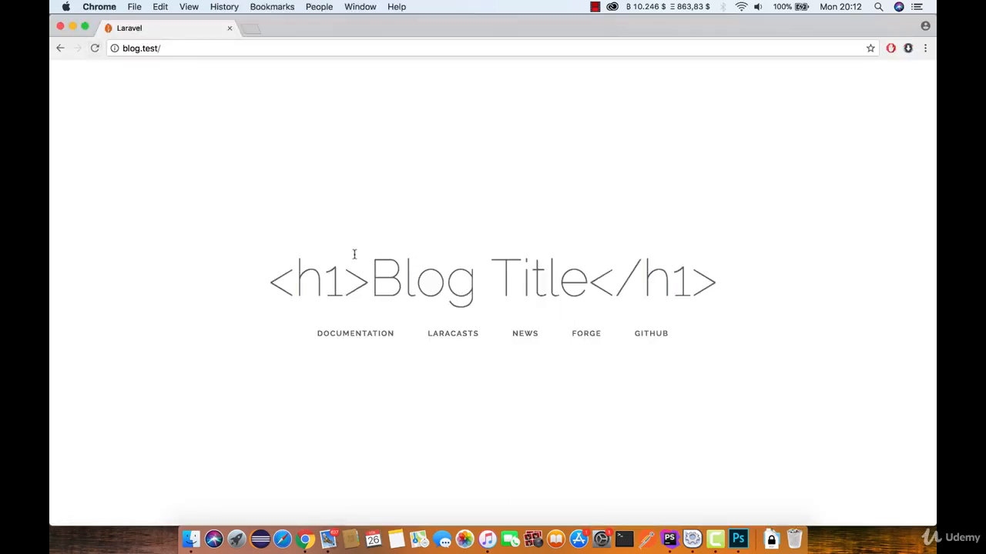
mouse_move(265, 274)
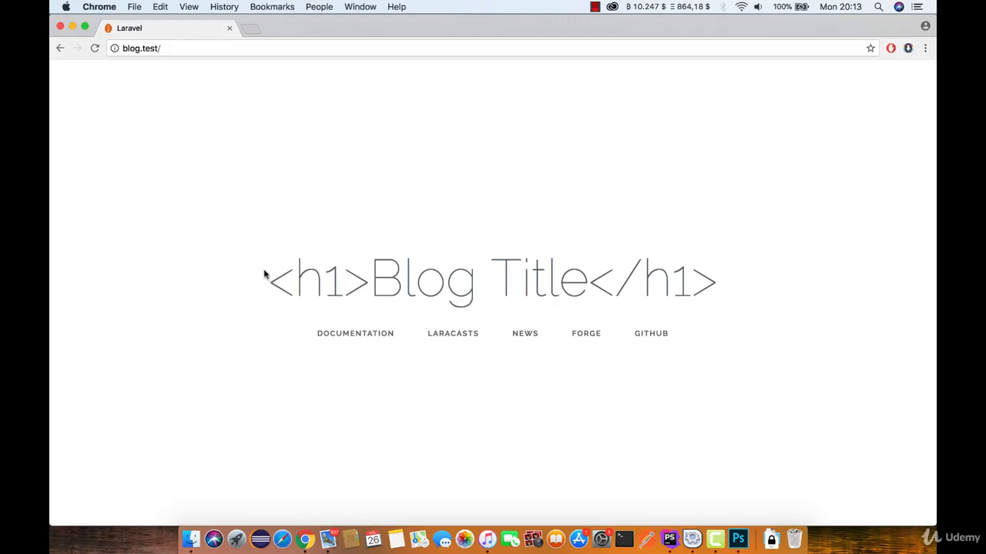
drag(265, 279, 679, 278)
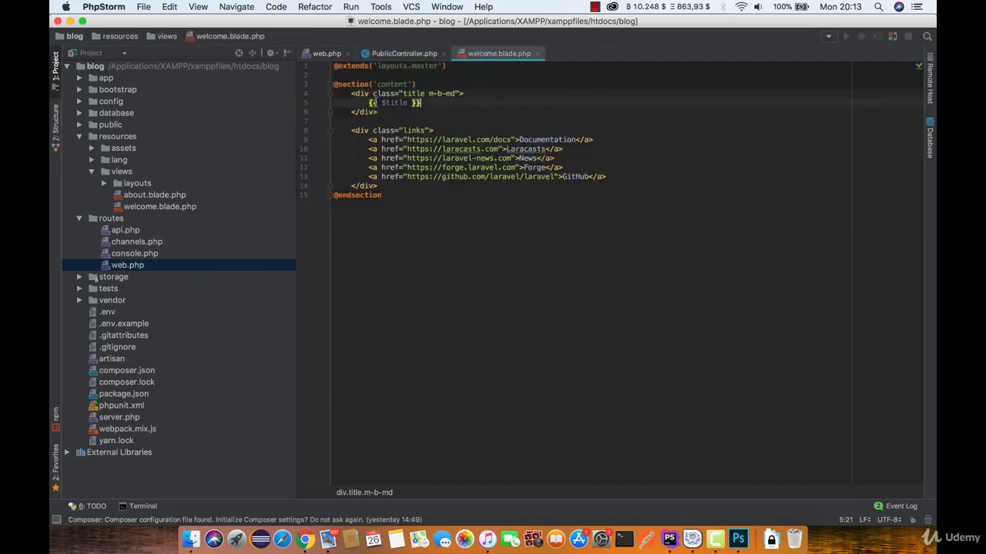
Switch the title output to unescaped {!! $title !!} and go to the browser
text({!! !!})
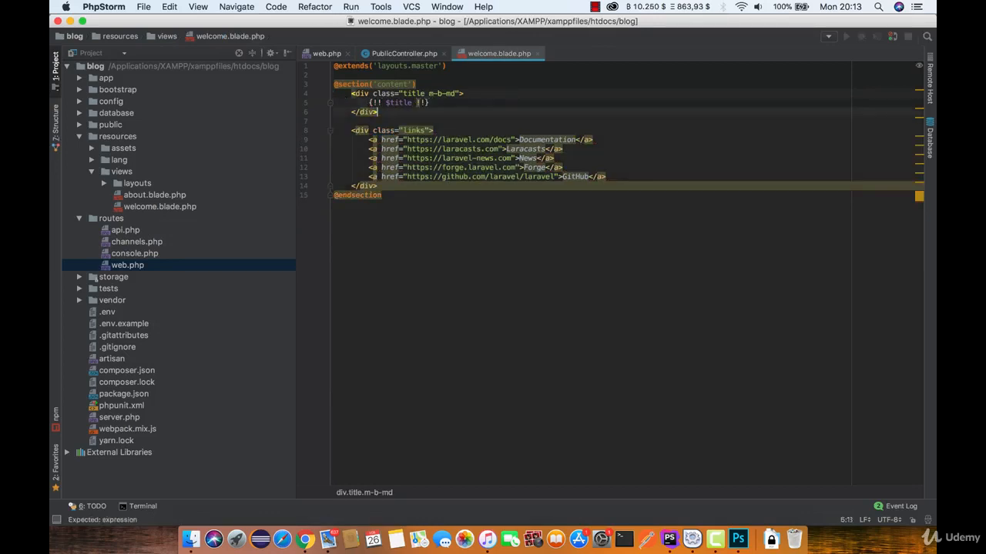
click(305, 539)
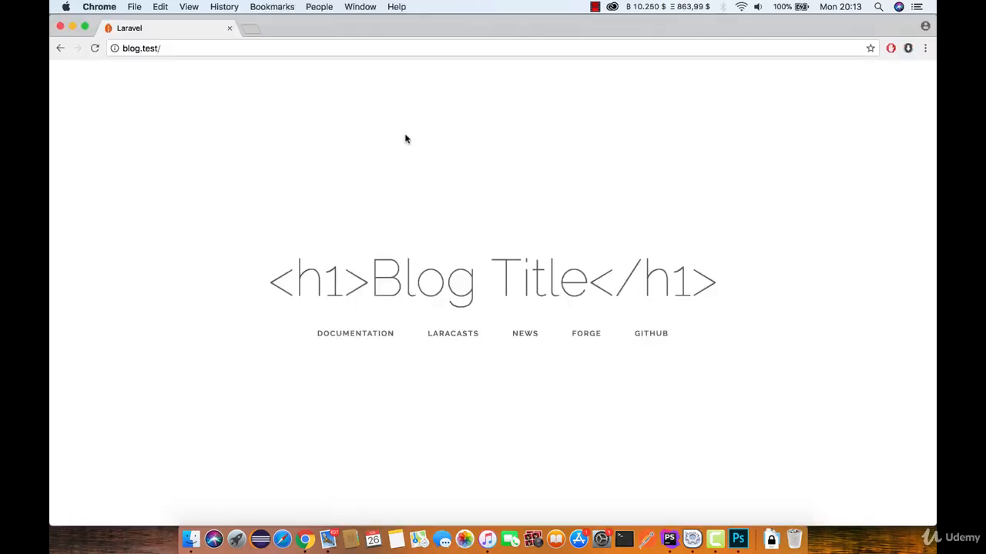
Reload blog.test to see Blog Title rendered as an h1 heading
click(96, 47)
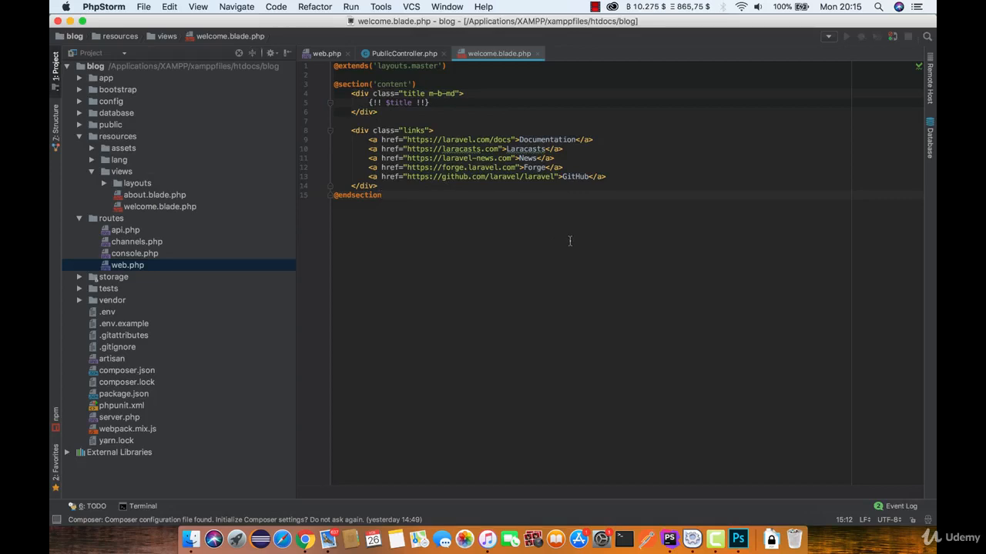
mouse_move(561, 228)
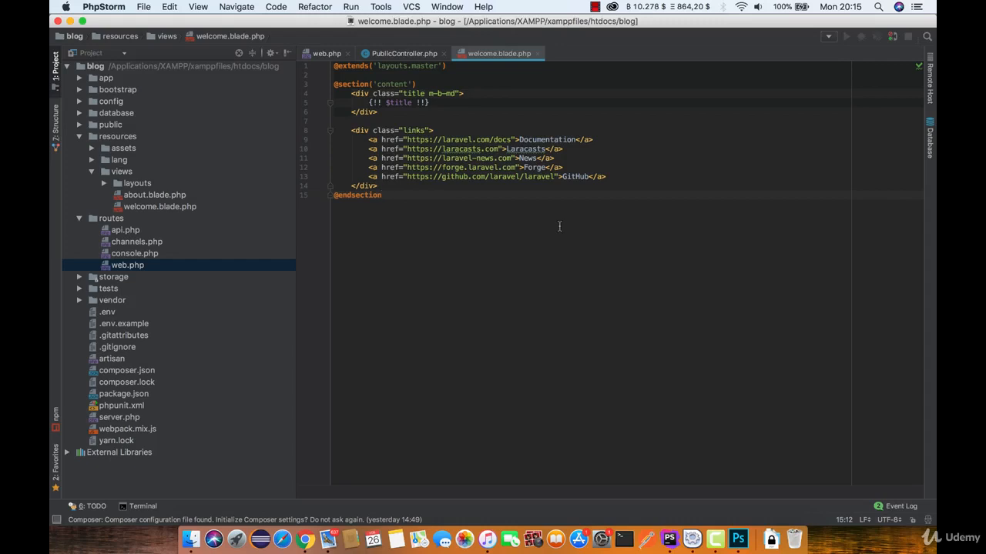
Restore escaped {{ $title }} output in the template and open PublicController.php
click(419, 101)
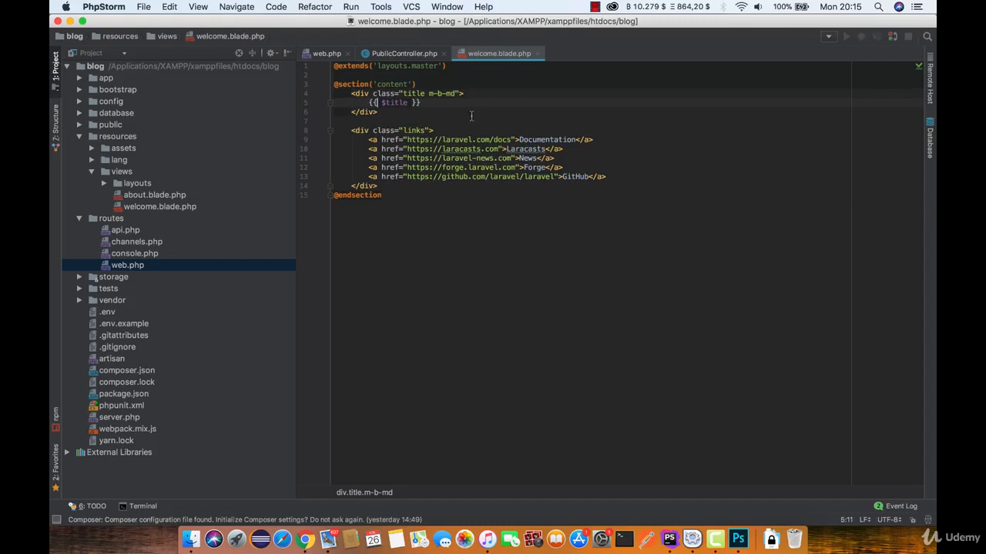
click(404, 53)
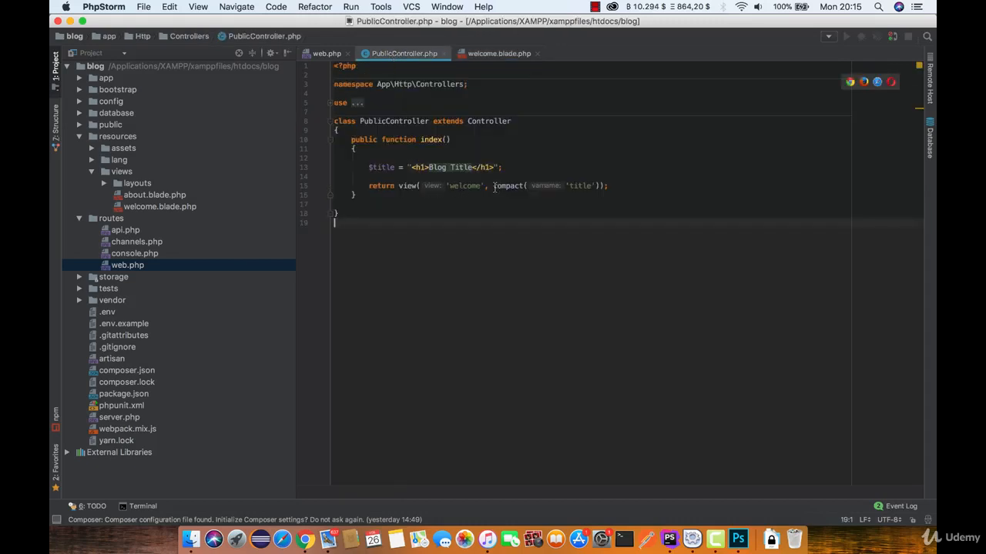
Replace compact('title') with the array ['mainTitle' => $title] as view()'s second argument
double_click(508, 185)
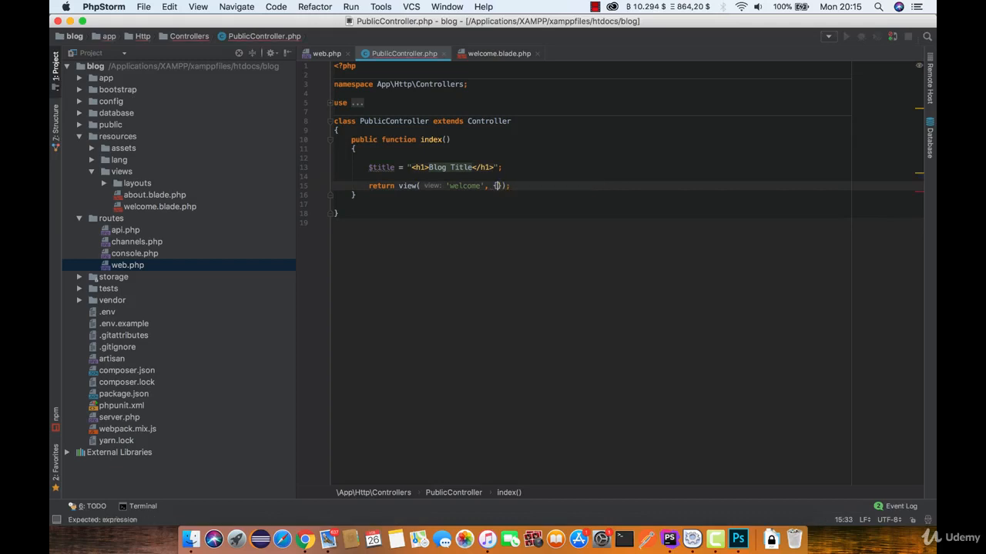
key(Backspace)
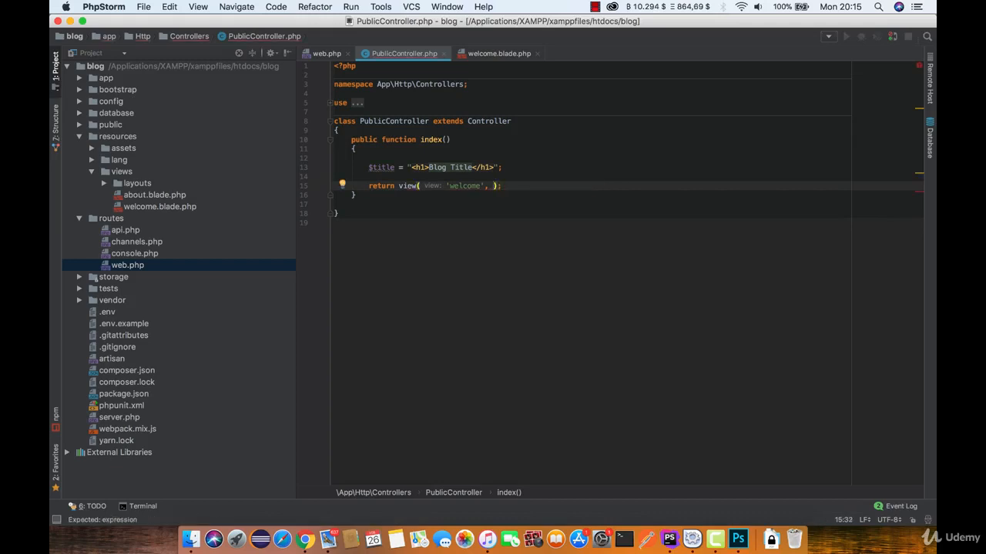
text([])
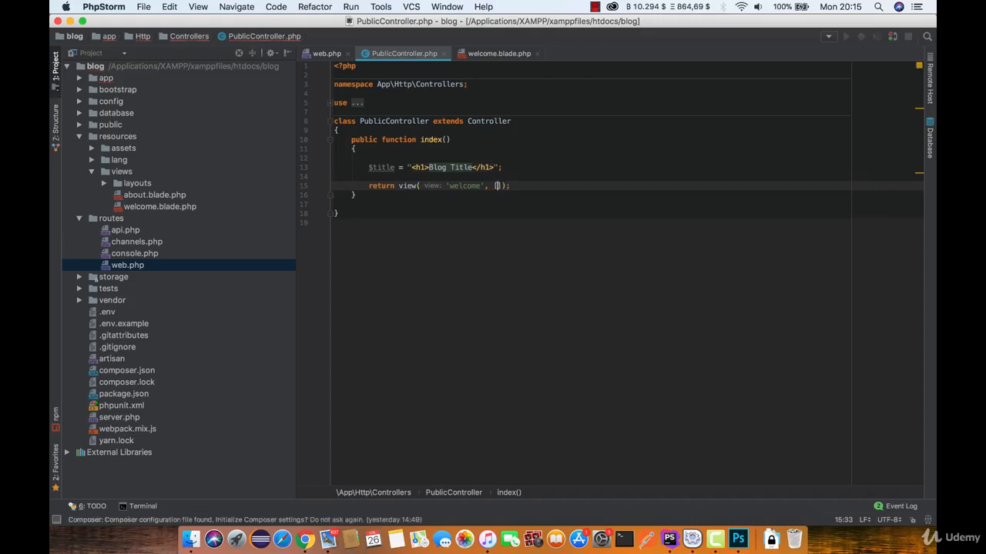
text('')
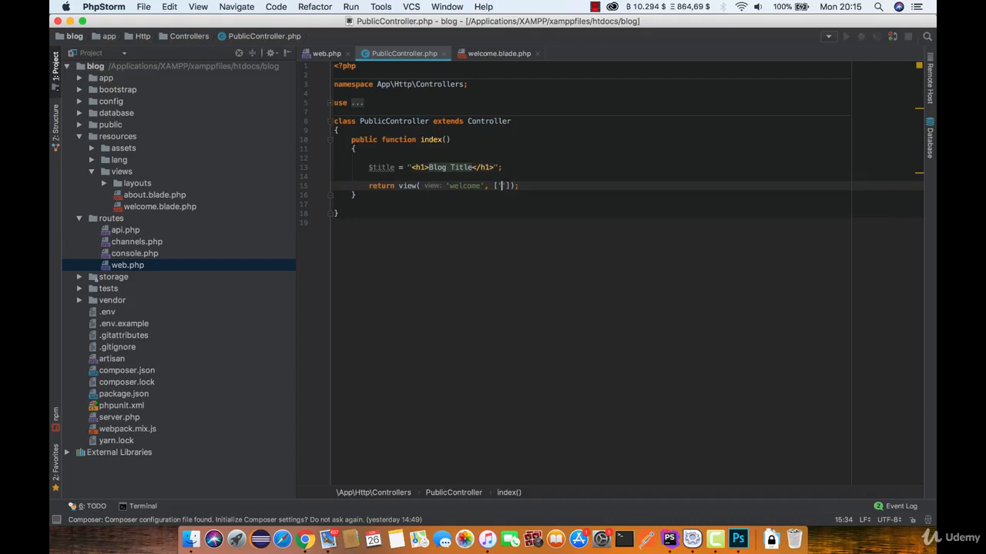
text(')
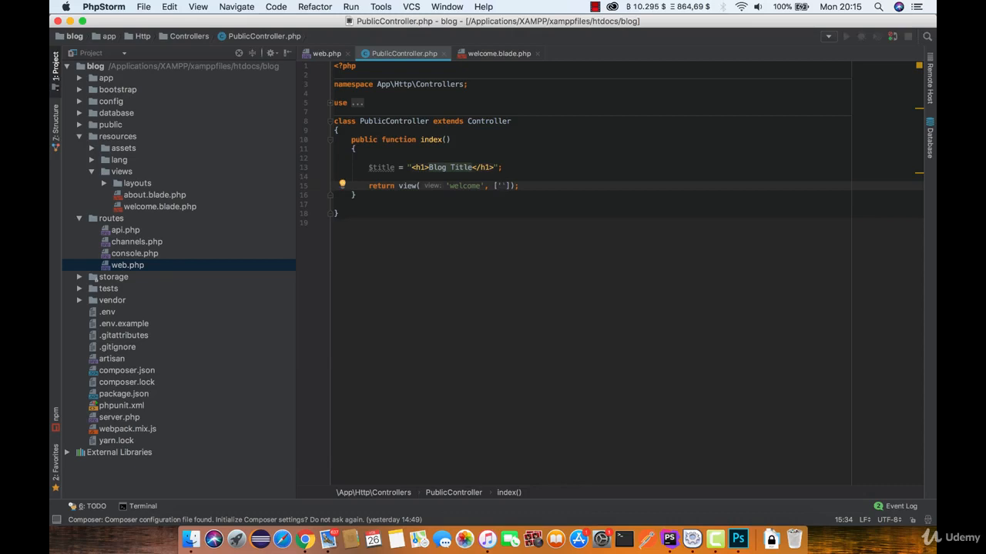
text(main)
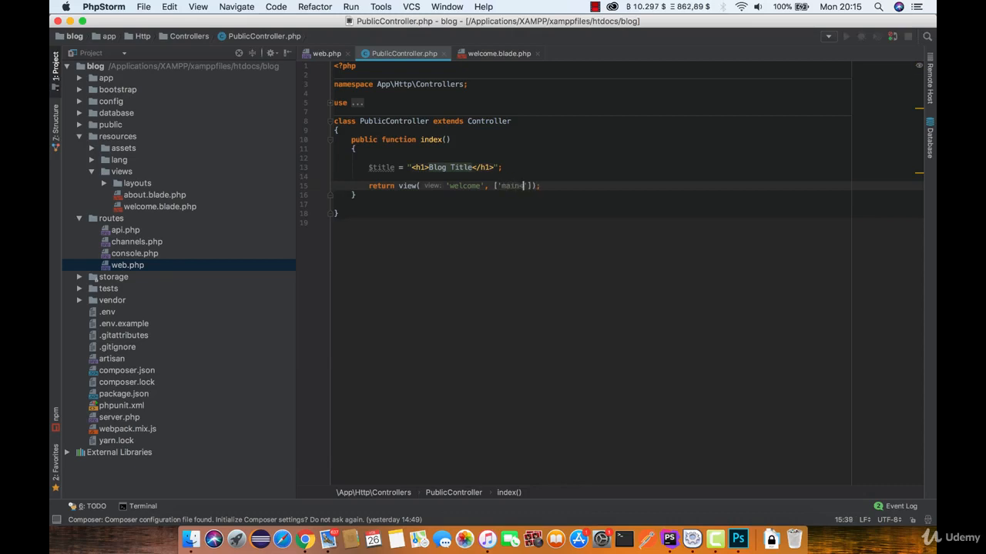
text(Title)
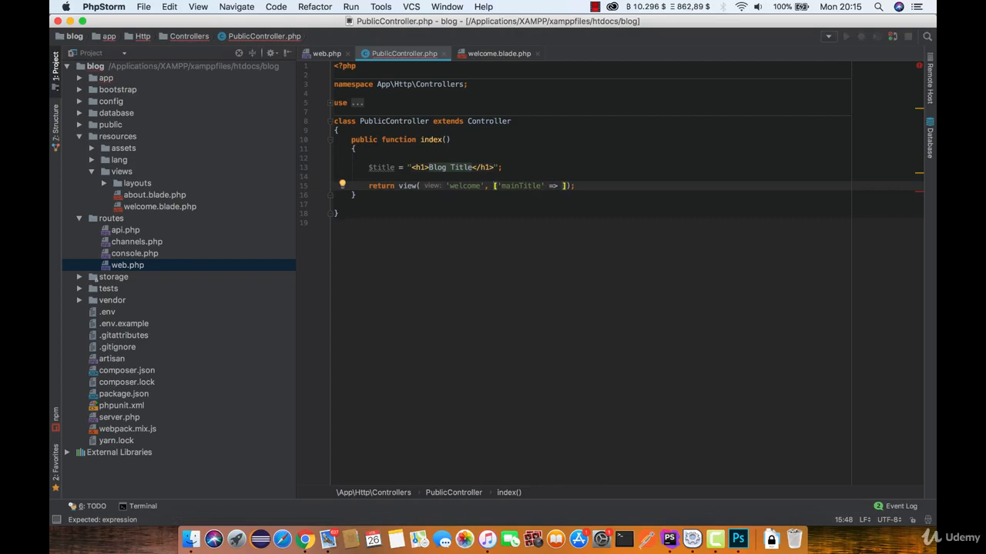
text($title)
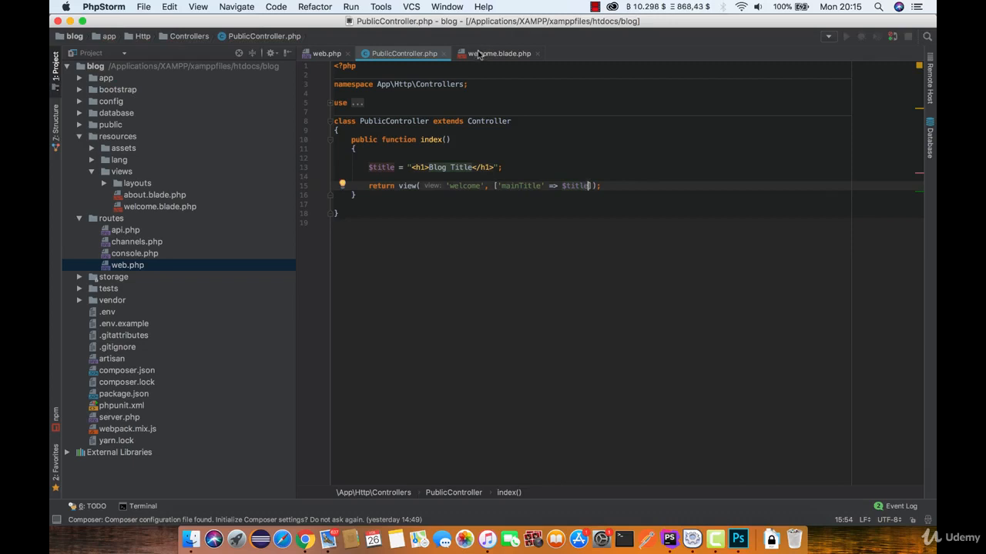
Compare the template's title variable with the controller's mainTitle key, then view blog.test in Chrome
click(499, 53)
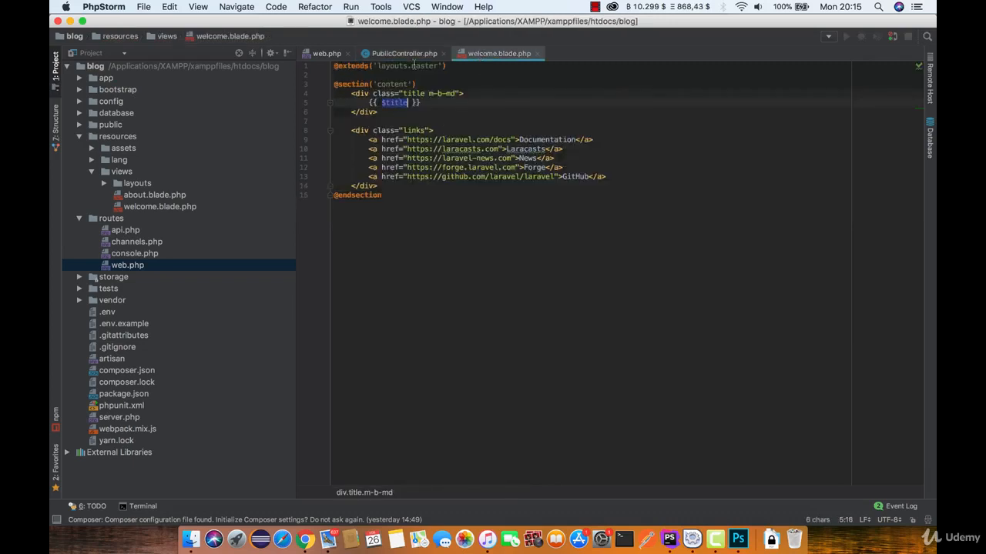
click(404, 52)
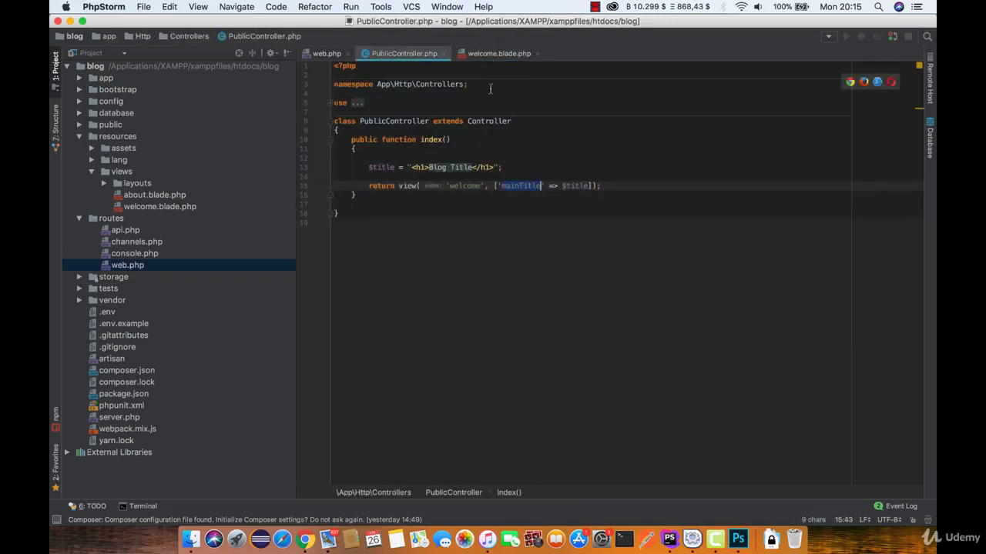
click(499, 52)
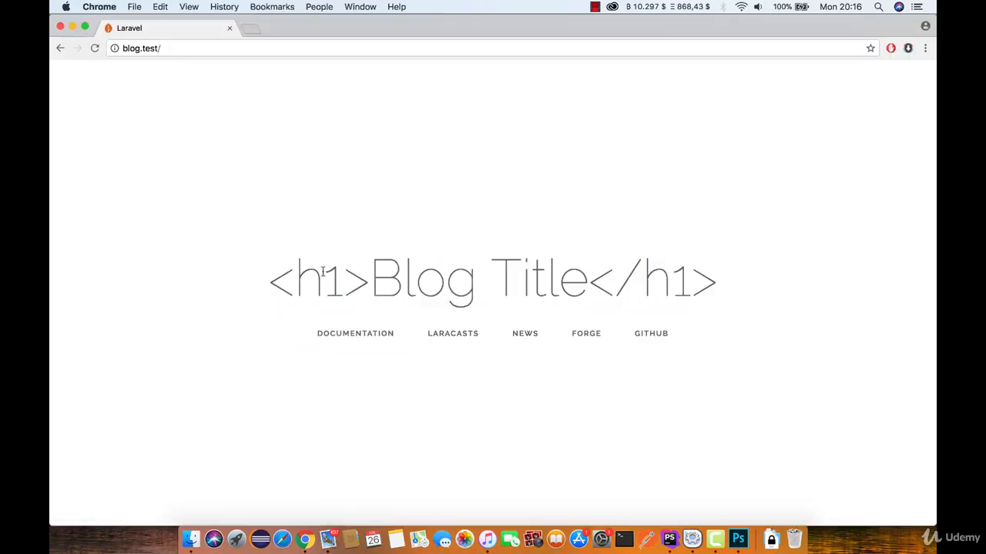
mouse_move(370, 280)
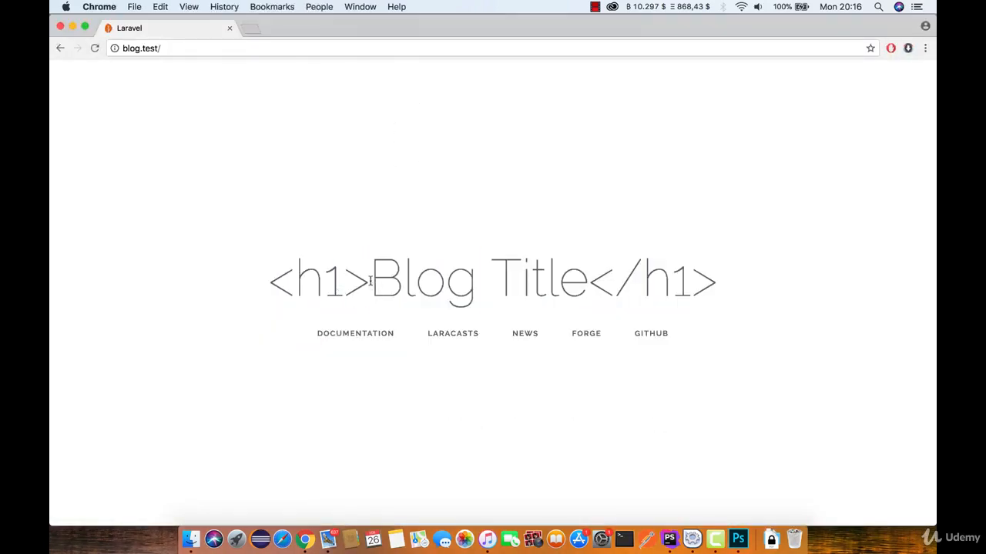